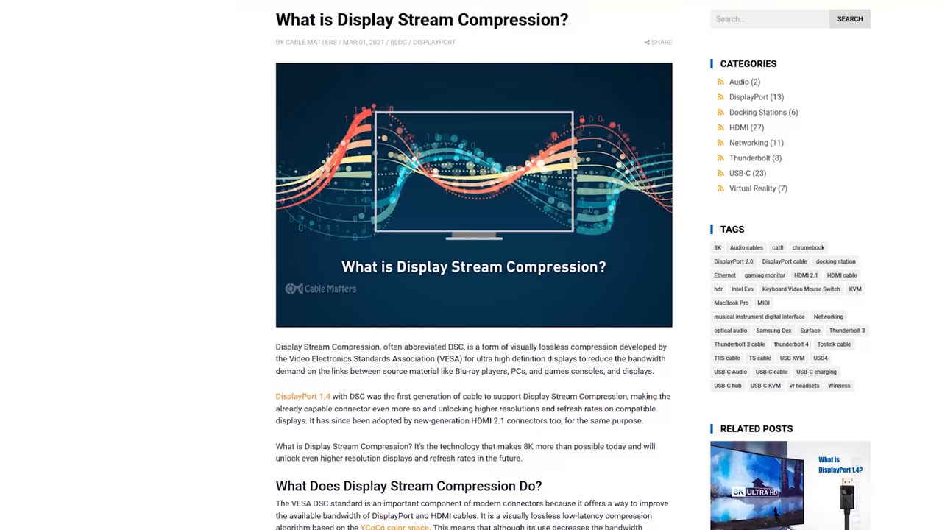
scroll(down, 3)
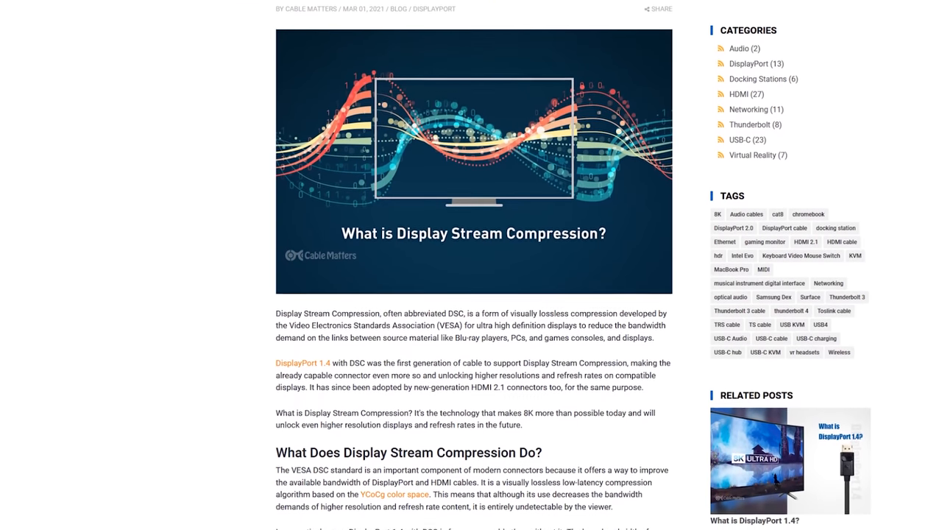
scroll(down, 3)
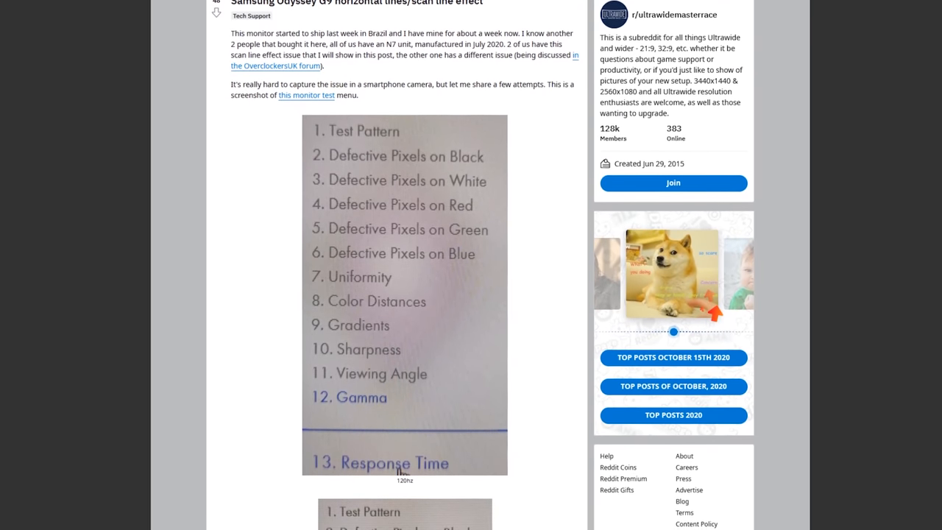
scroll(down, 3)
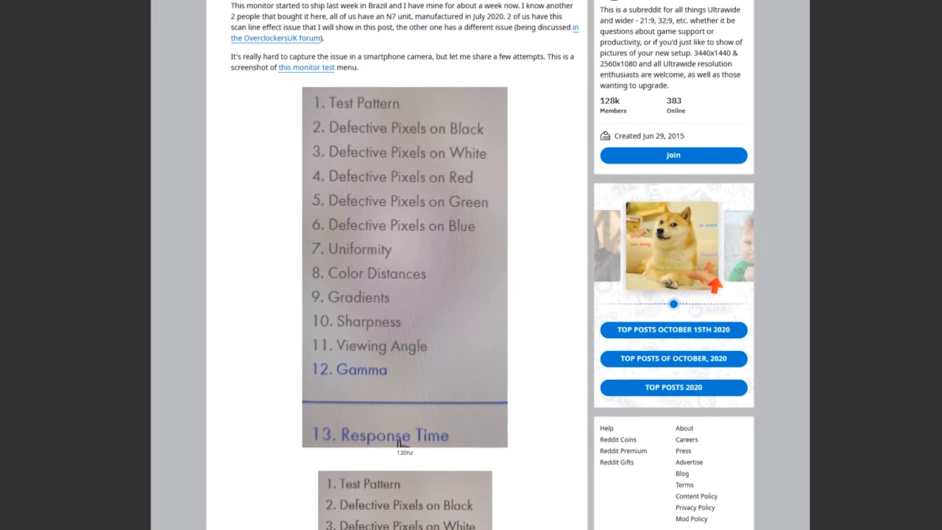
scroll(down, 3)
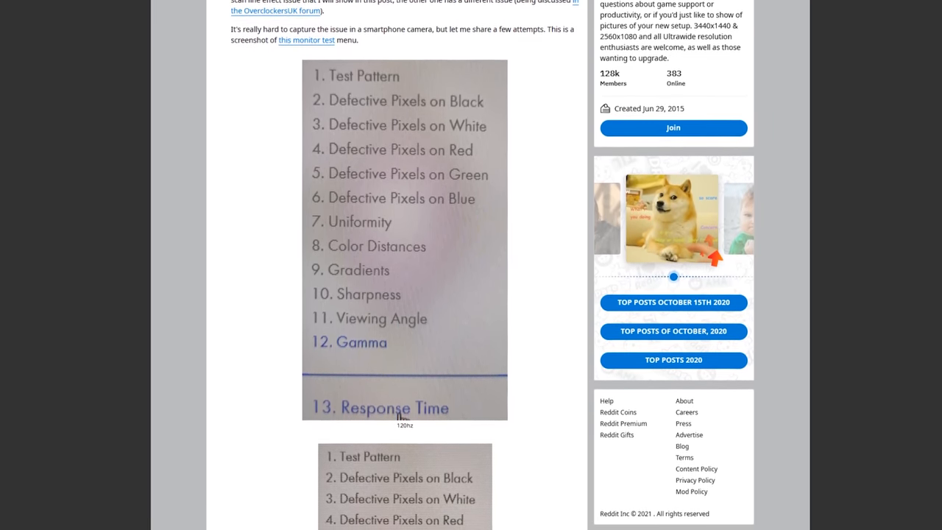
scroll(down, 3)
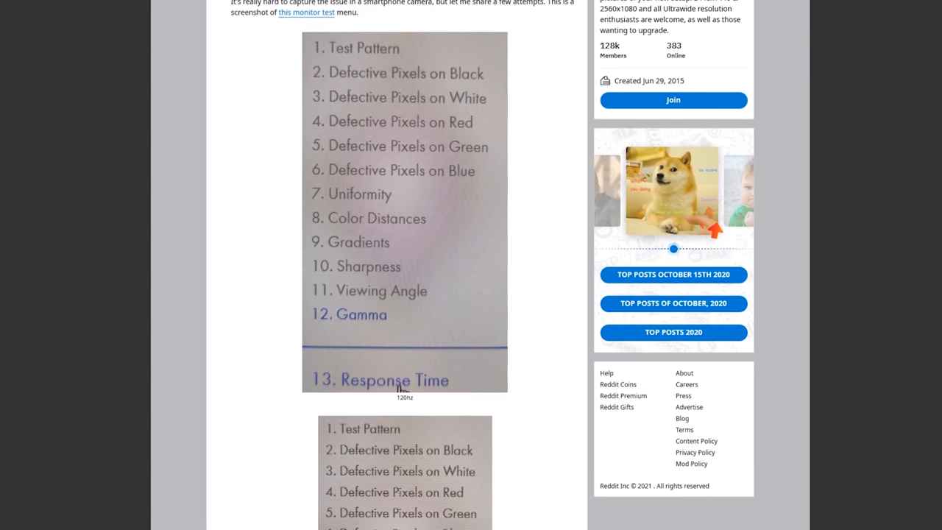
scroll(down, 3)
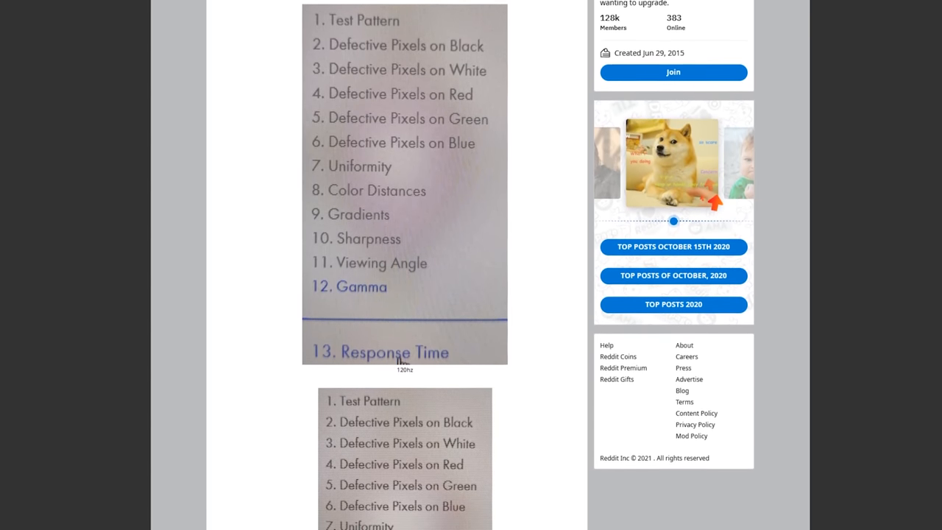
scroll(down, 3)
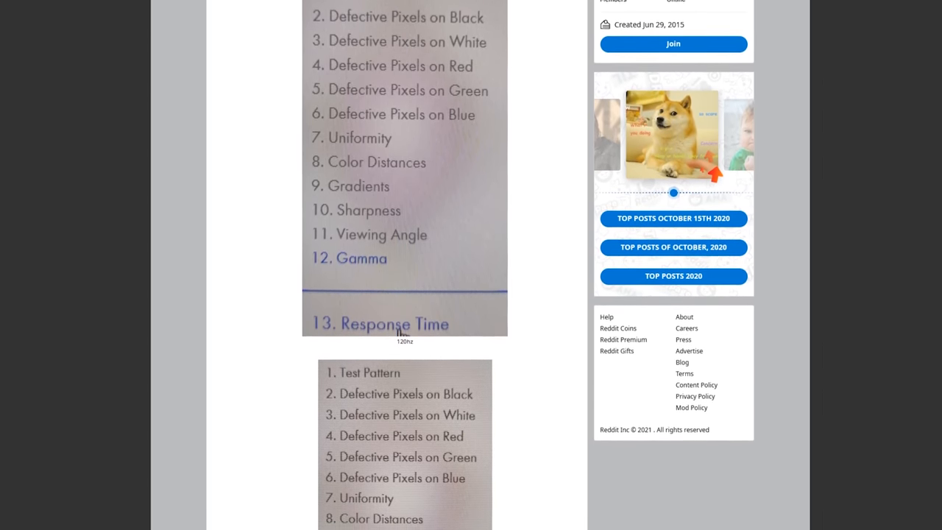